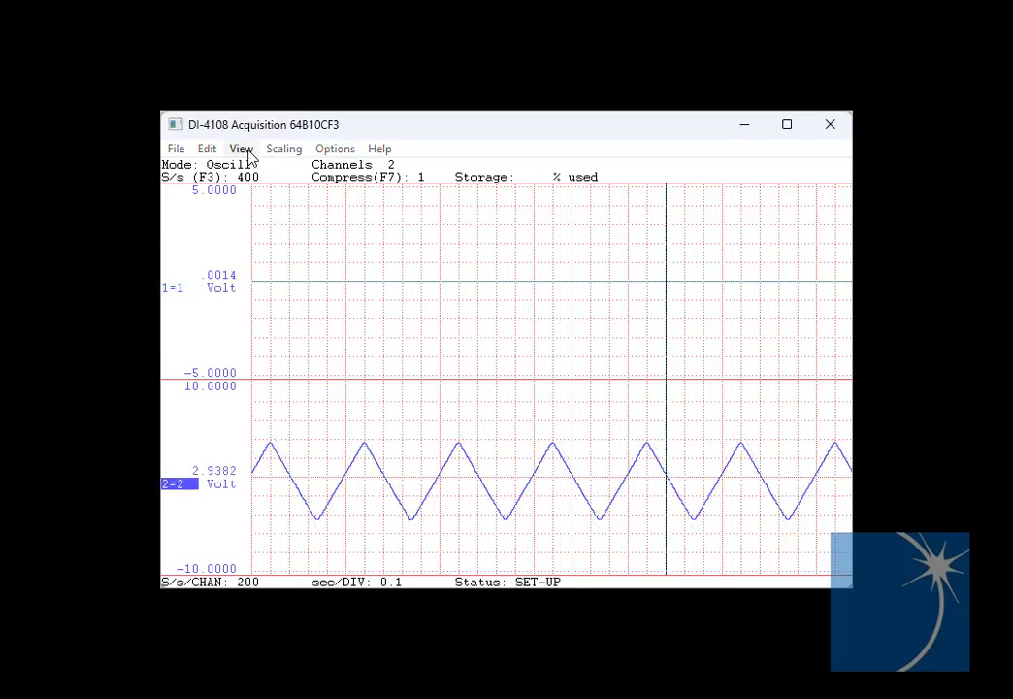
Step: Start an Excel Link window trigger: begin when 2 V < CH1 < 3 V, until CH1 < 1 V
left_click(239, 149)
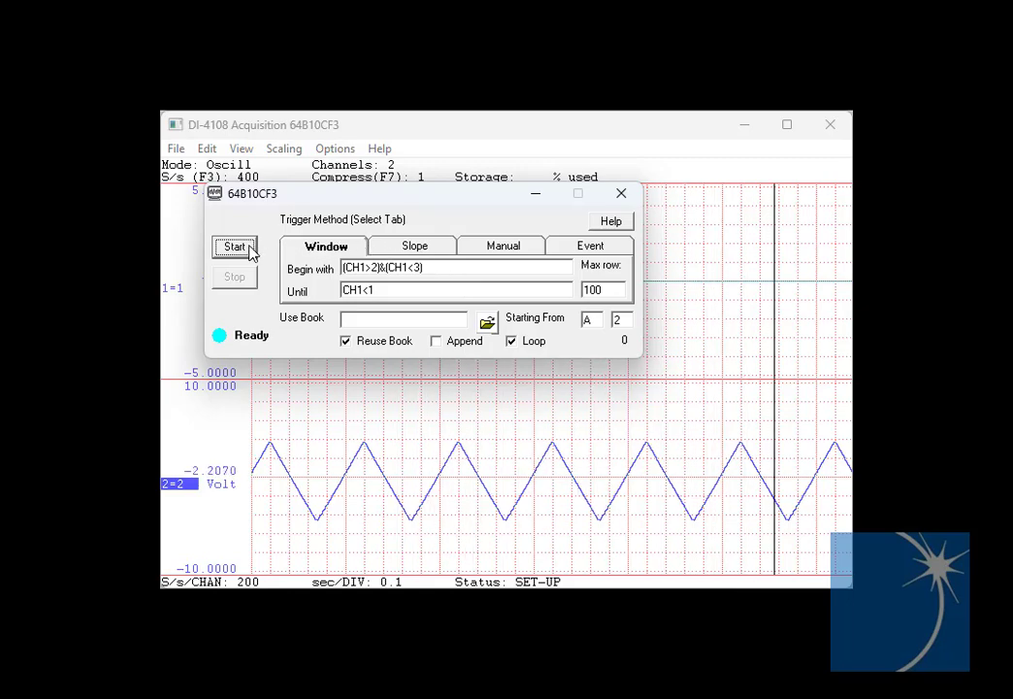
left_click(234, 245)
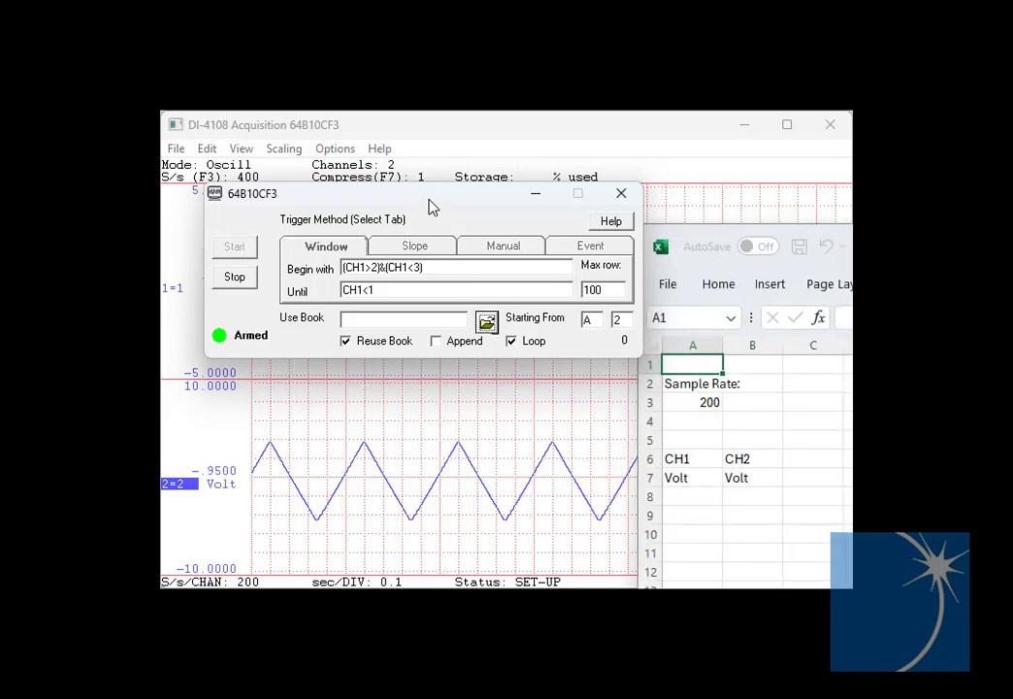